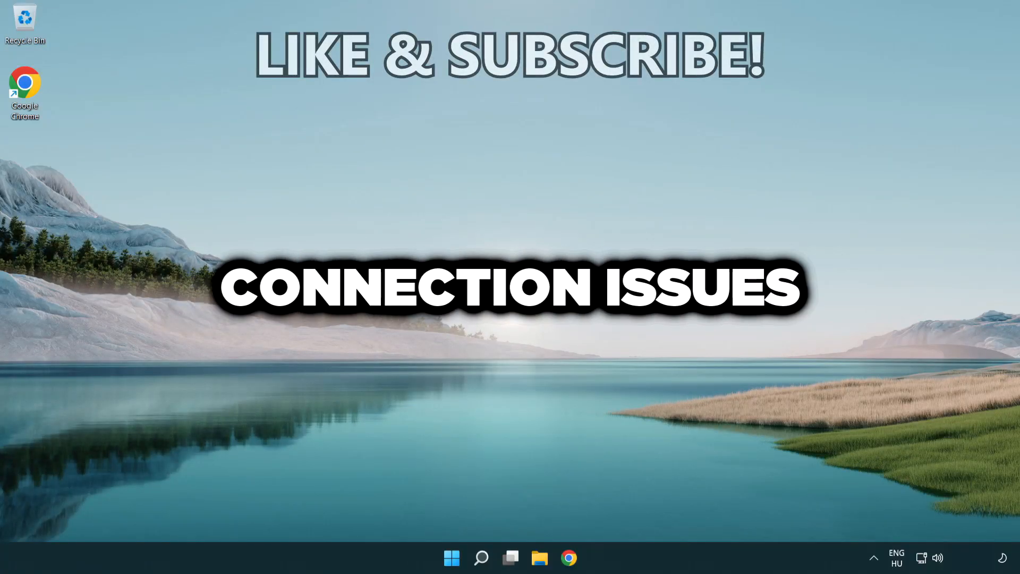
# Step: Search for 'cmd' and launch Command Prompt as administrator
pyautogui.click(480, 558)
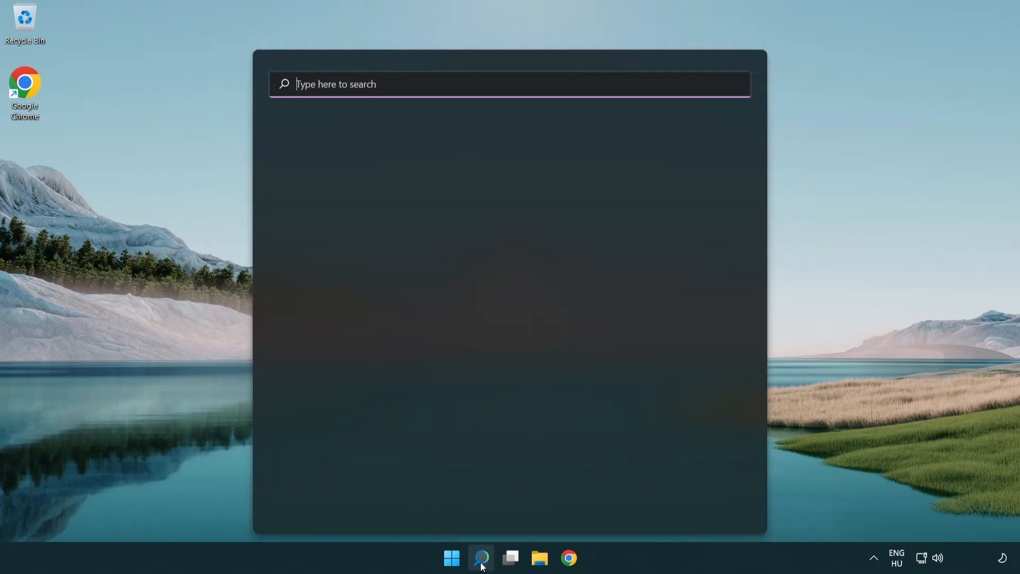
pyautogui.click(481, 558)
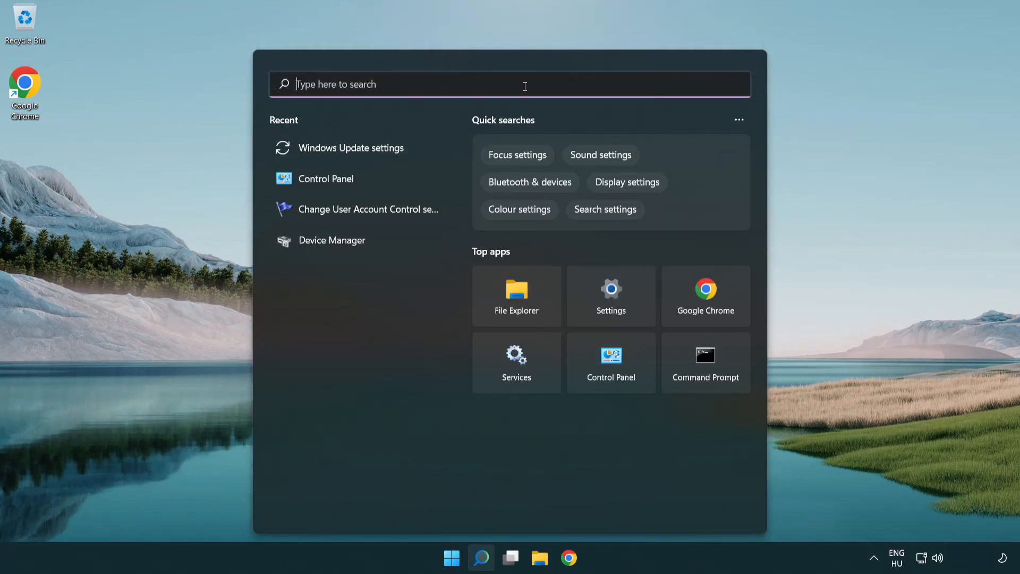
pyautogui.write('cmd')
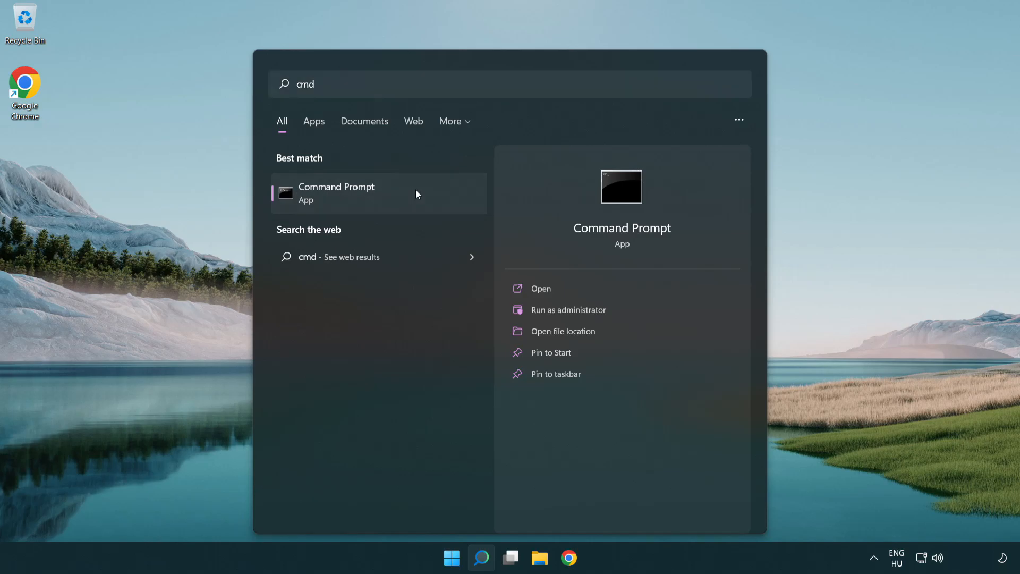
pyautogui.rightClick(337, 193)
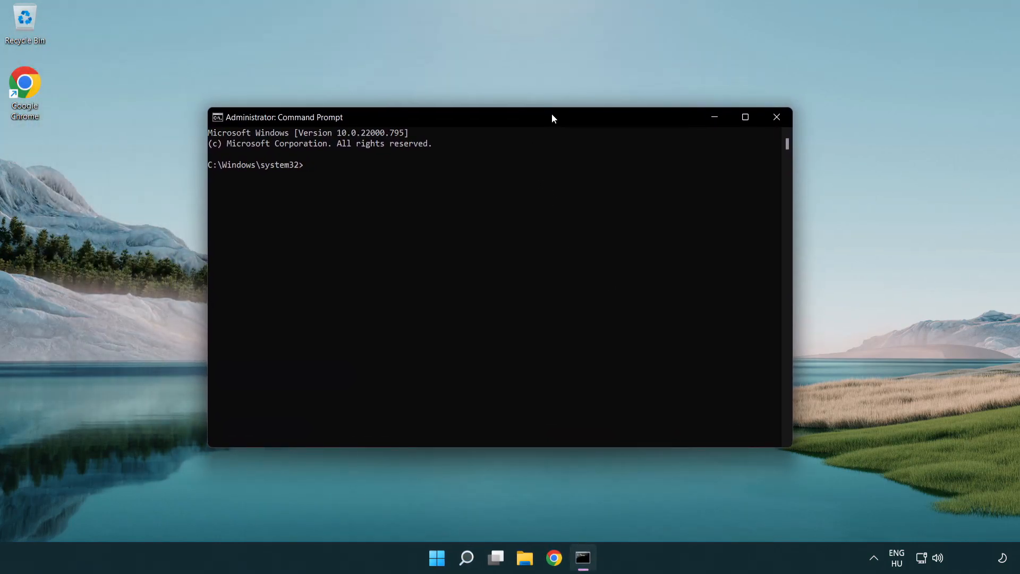
# Step: Run ipconfig /flushdns and netsh winsock reset, then exit the console
pyautogui.write('i')
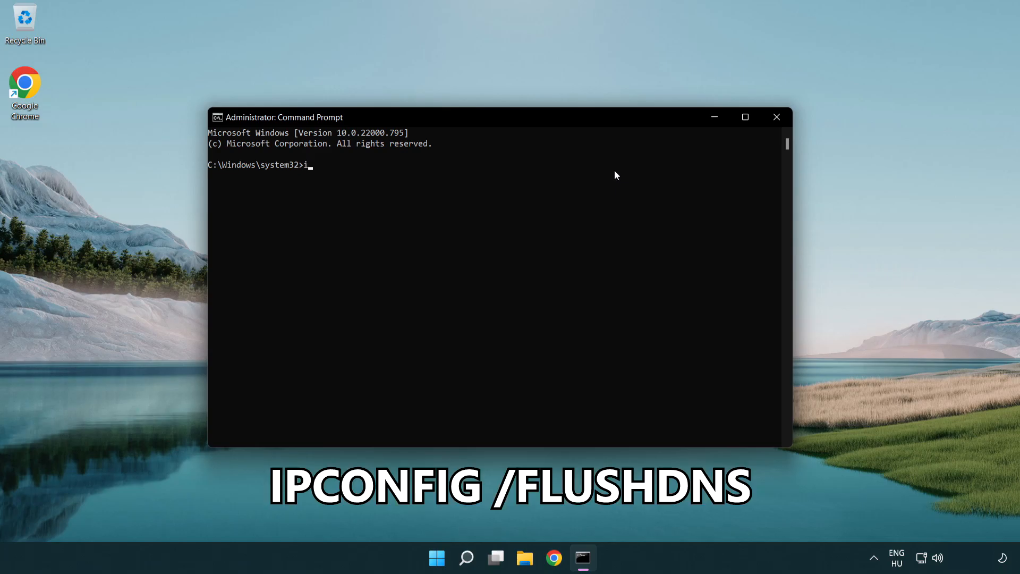
pyautogui.write('pconfig')
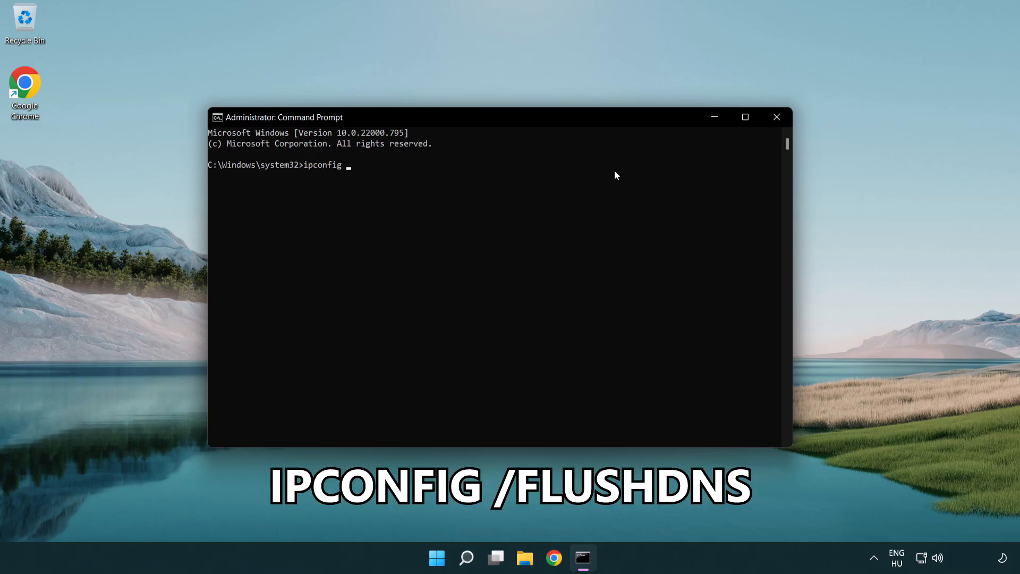
pyautogui.write('/flushdns')
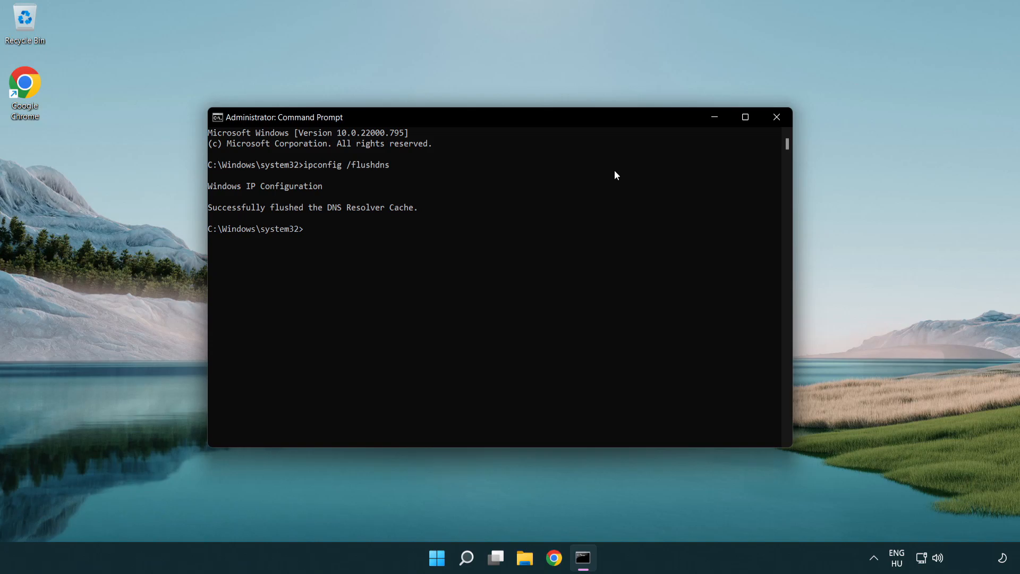
pyautogui.write('netsh winsock reset')
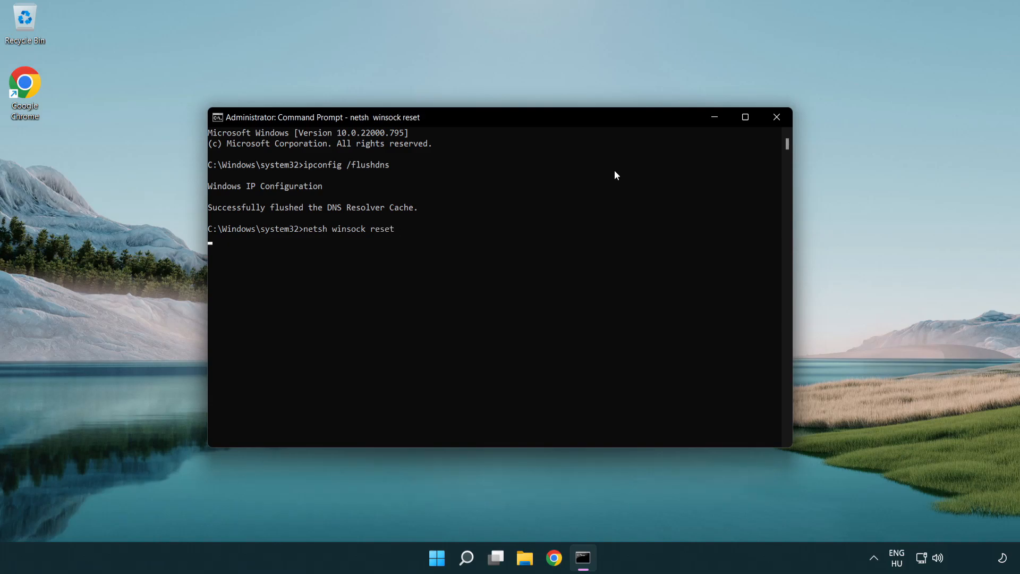
pyautogui.press('Enter')
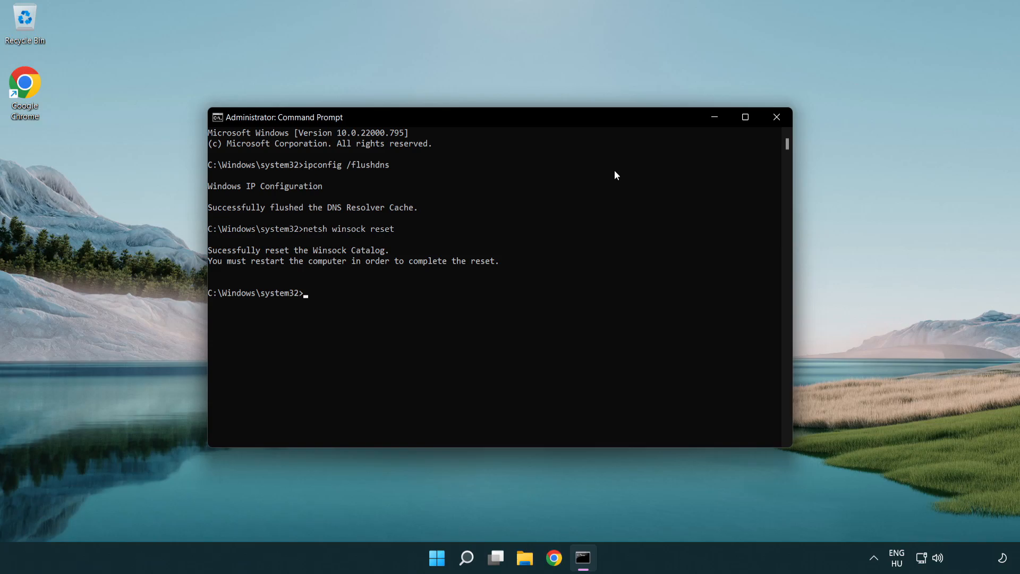
pyautogui.write('exit')
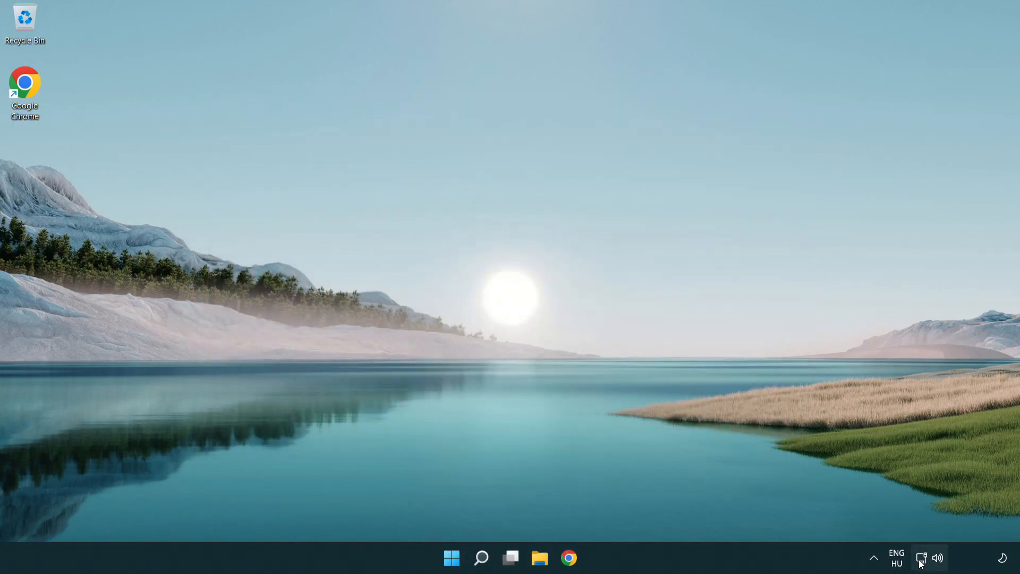
pyautogui.moveTo(922, 558)
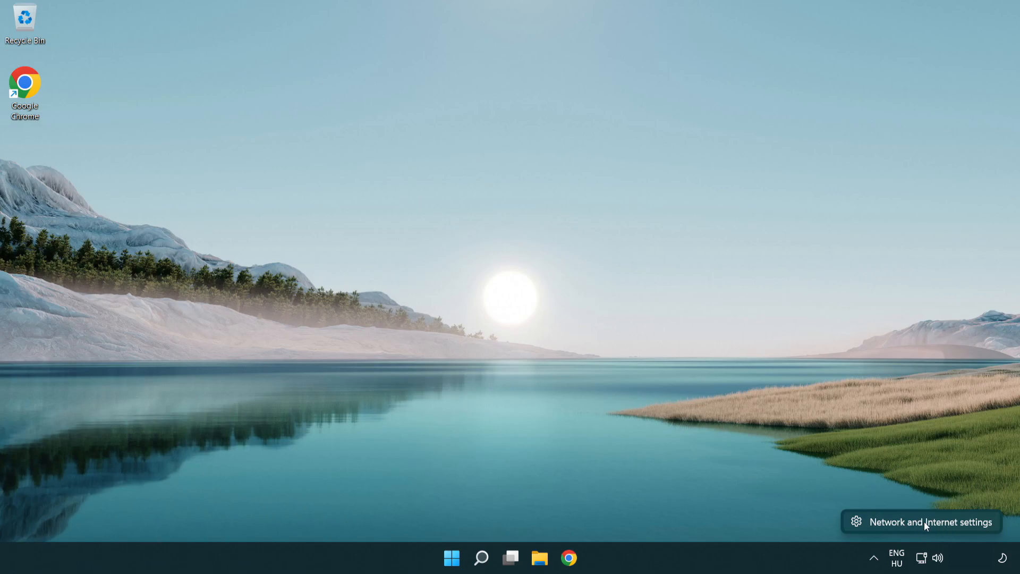
# Step: Open Network & internet settings from the network tray icon
pyautogui.click(931, 521)
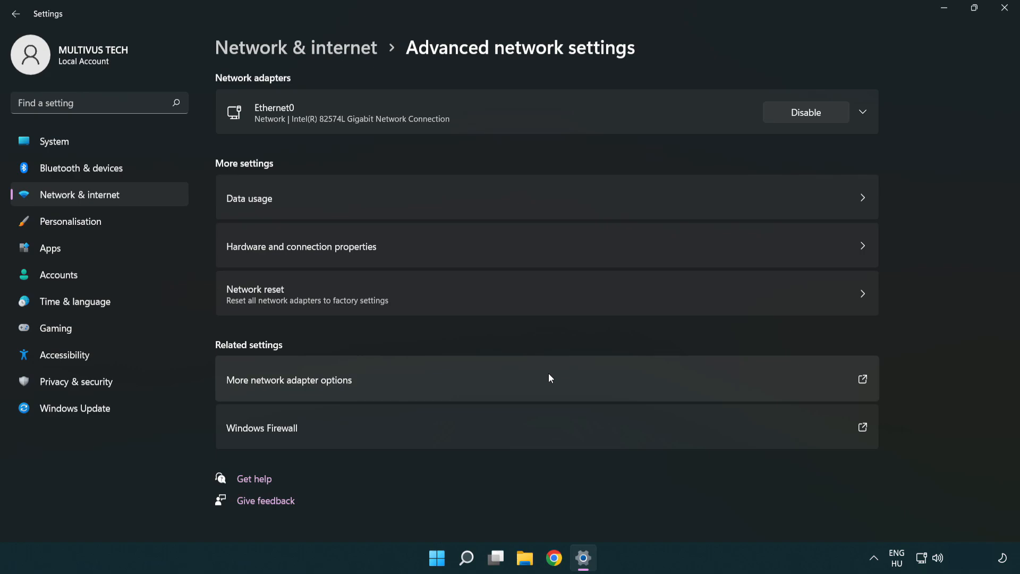
pyautogui.moveTo(241, 389)
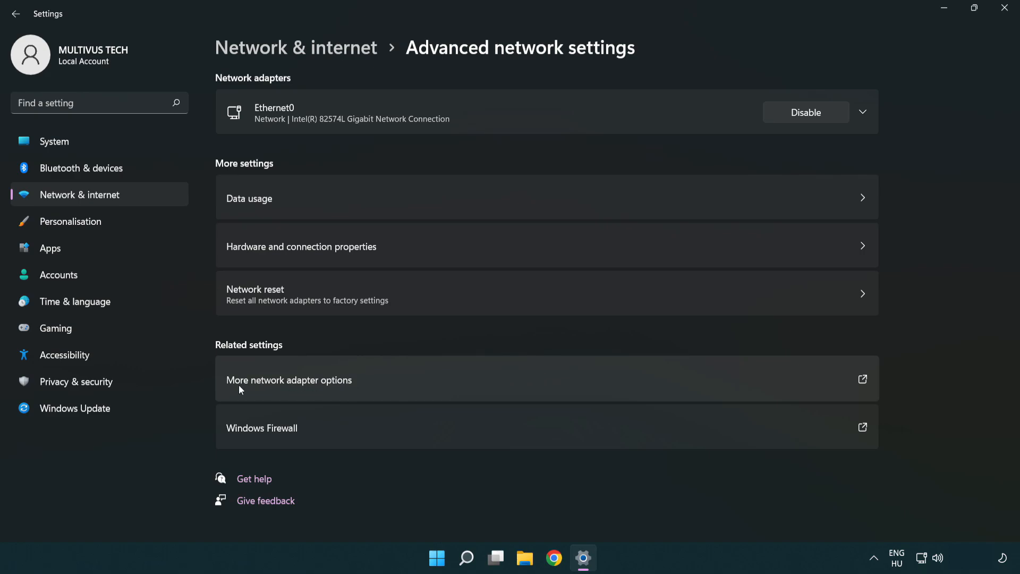
pyautogui.moveTo(315, 388)
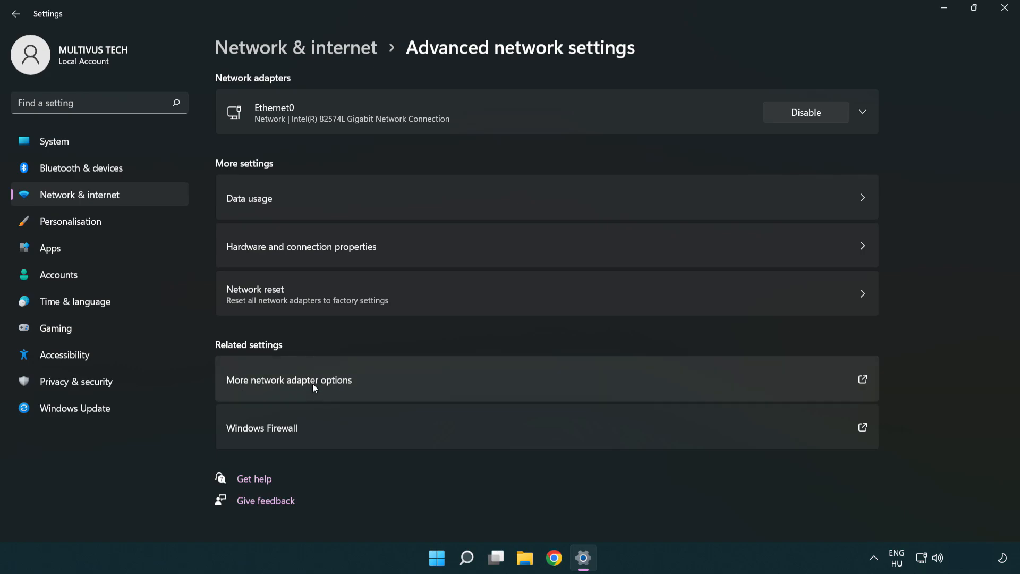
# Step: Open Ethernet0's properties and bring up its Internet Protocol Version 4 (TCP/IPv4) settings
pyautogui.click(288, 380)
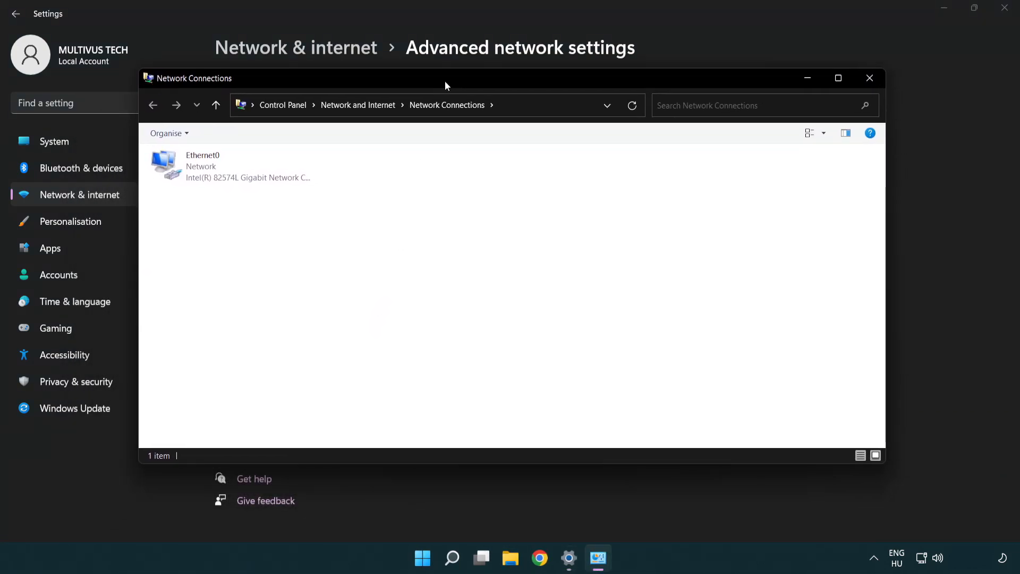
pyautogui.click(229, 166)
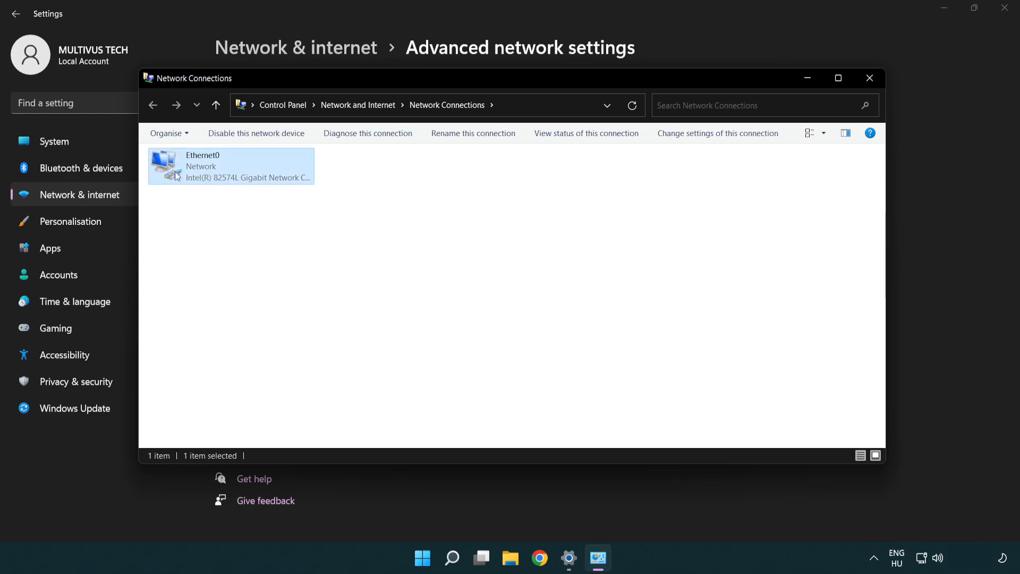
pyautogui.moveTo(229, 170)
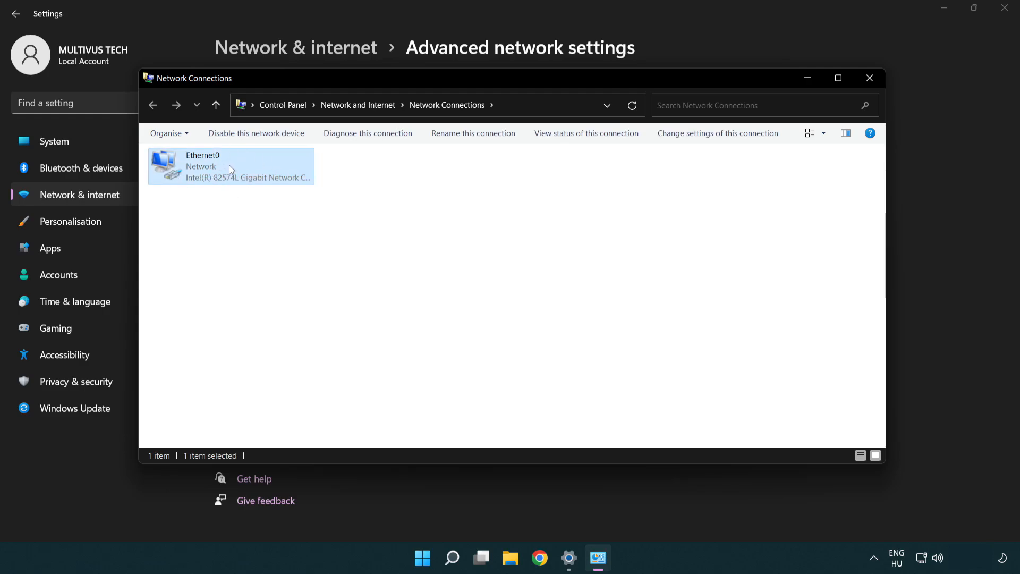
pyautogui.rightClick(229, 165)
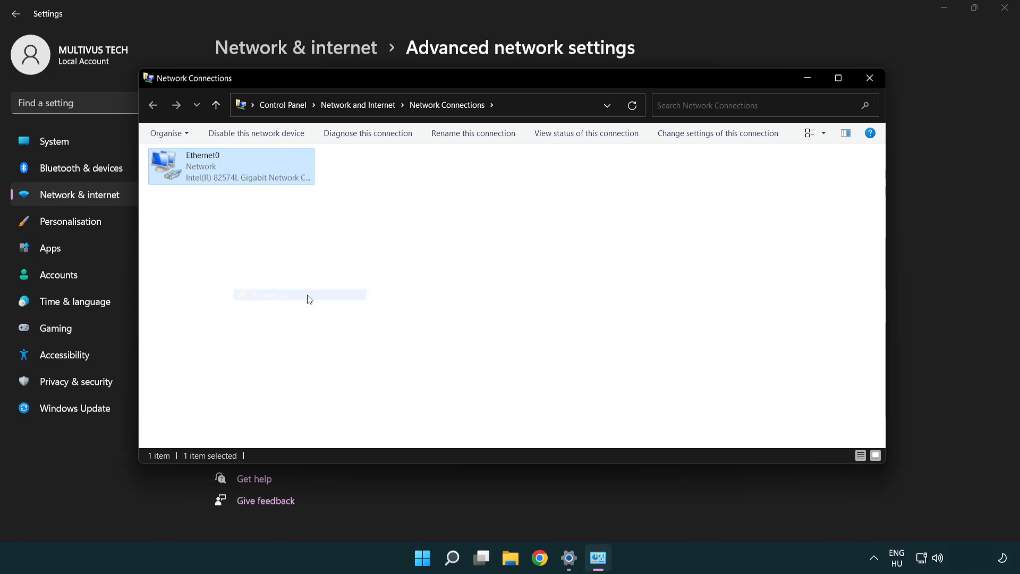
pyautogui.doubleClick(231, 166)
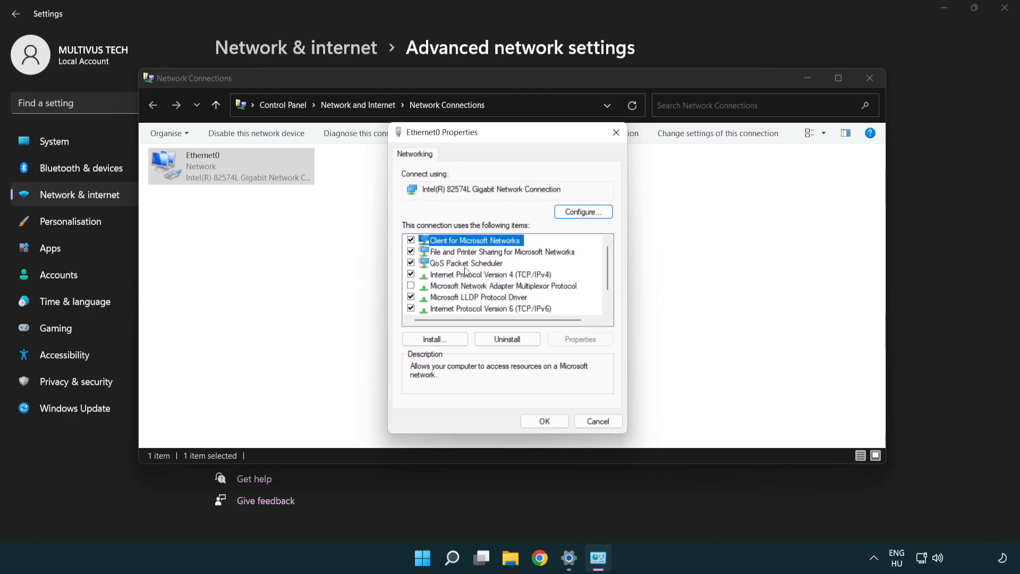
pyautogui.click(488, 275)
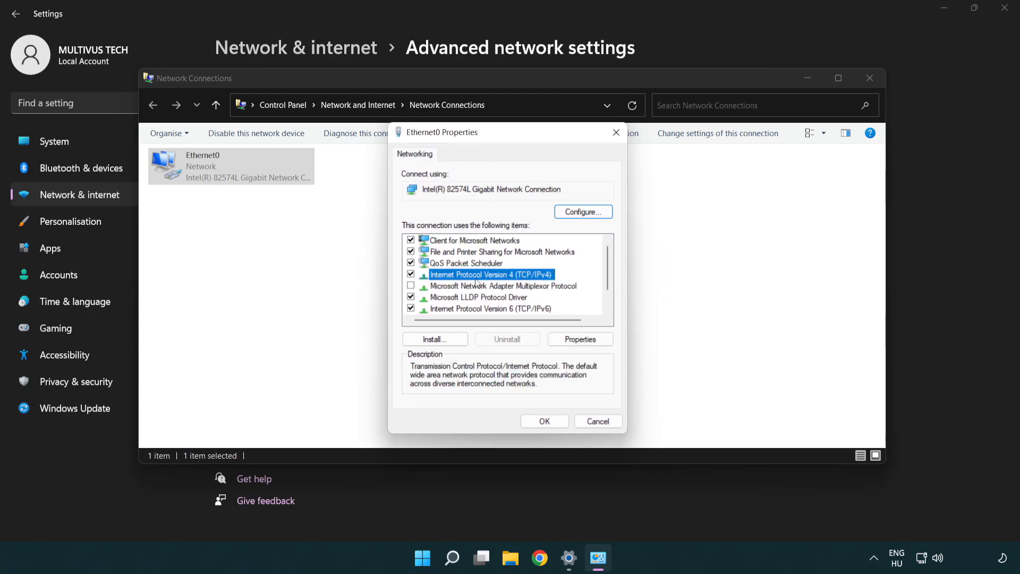
pyautogui.moveTo(526, 285)
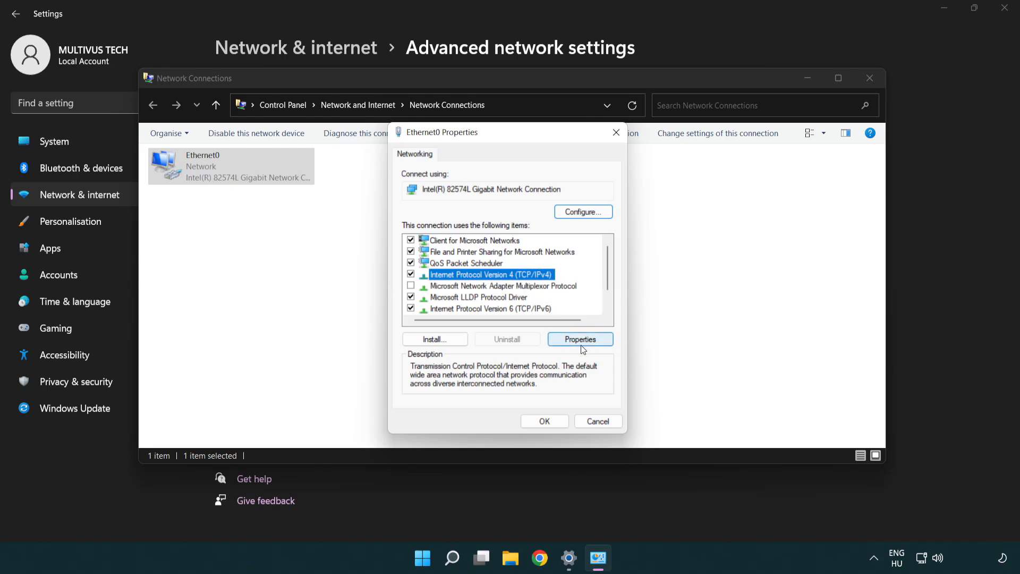
pyautogui.click(580, 339)
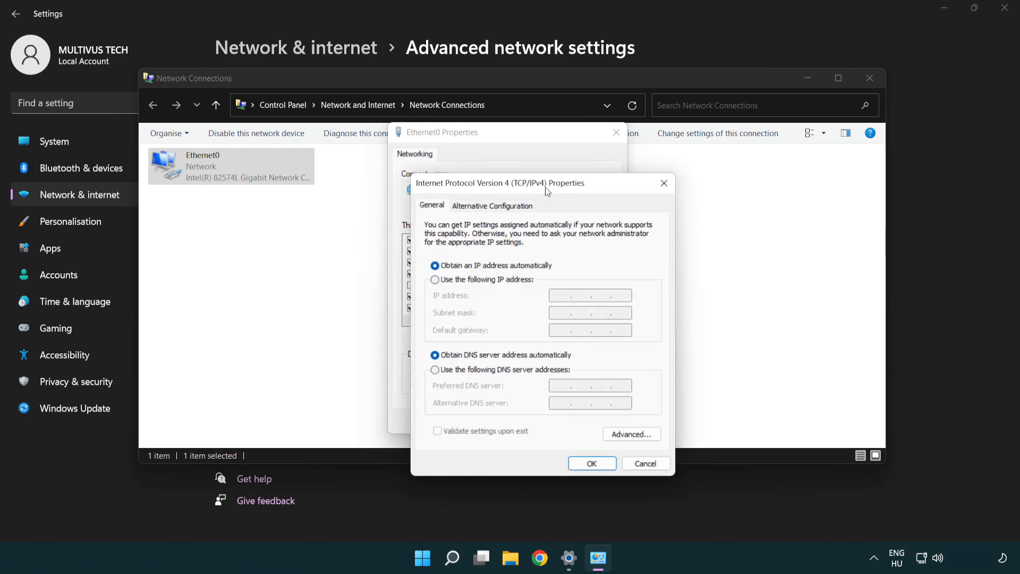
# Step: Switch to manual DNS with preferred server 8.8.8.8 and alternate 8.8.4.4
pyautogui.moveTo(543, 183); pyautogui.dragTo(507, 137)
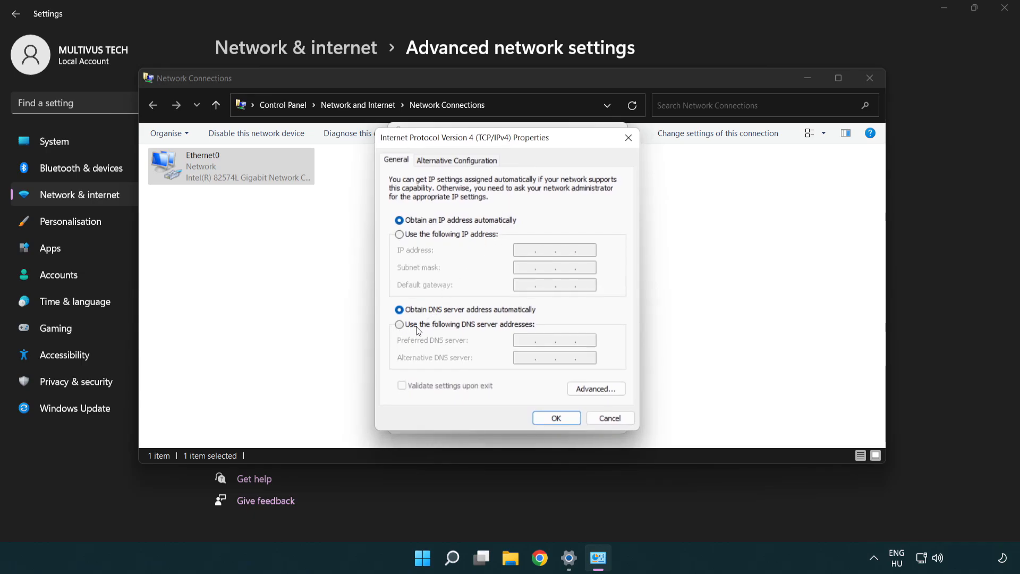
pyautogui.click(399, 325)
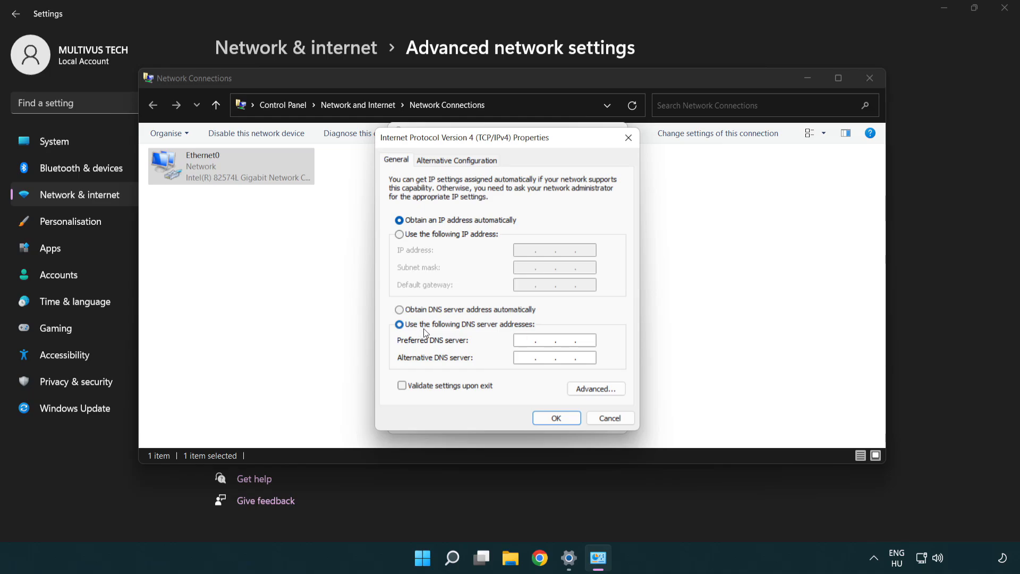
pyautogui.write('8.8.8.')
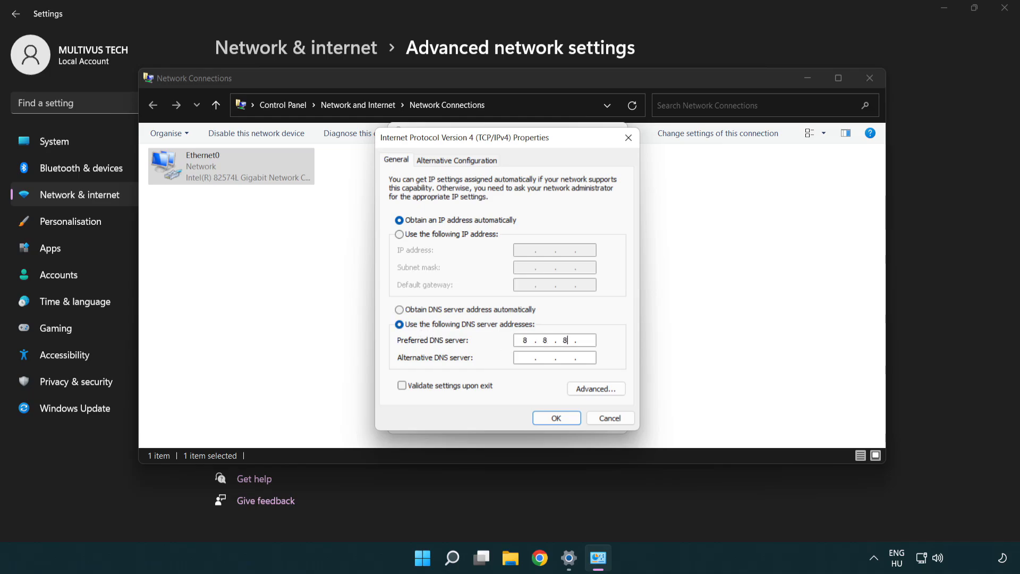
pyautogui.write('8')
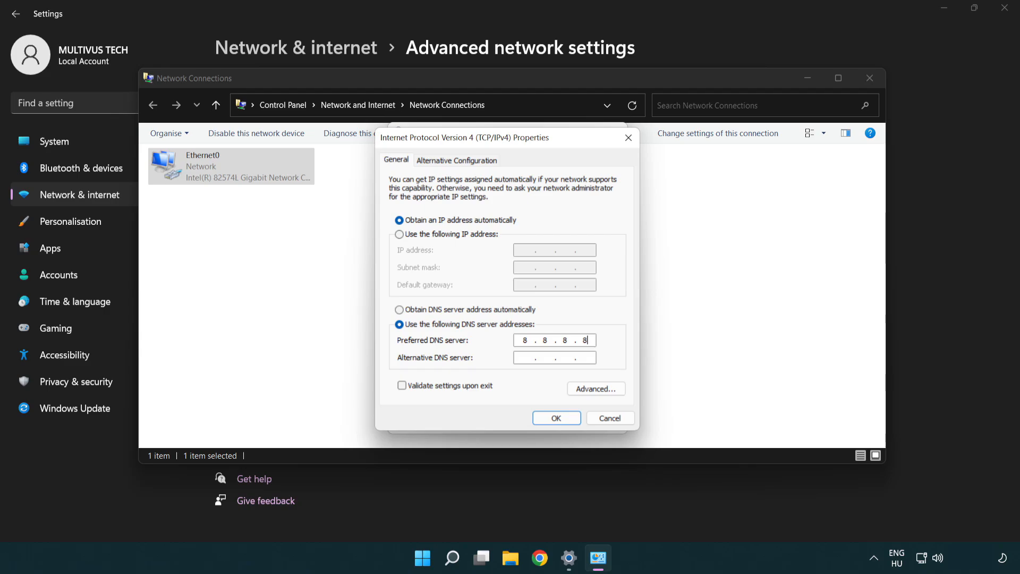
pyautogui.click(554, 358)
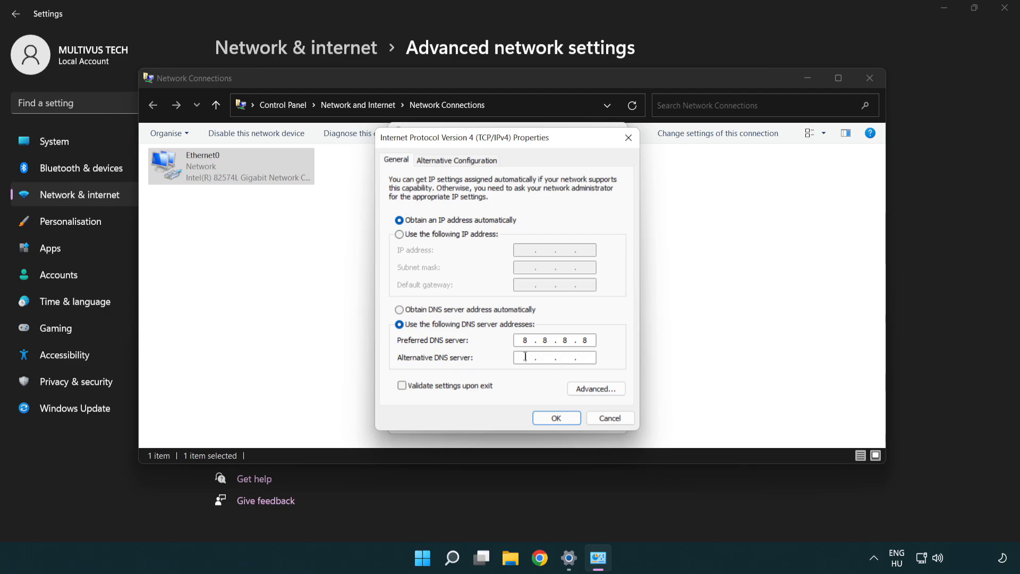
pyautogui.moveTo(497, 362)
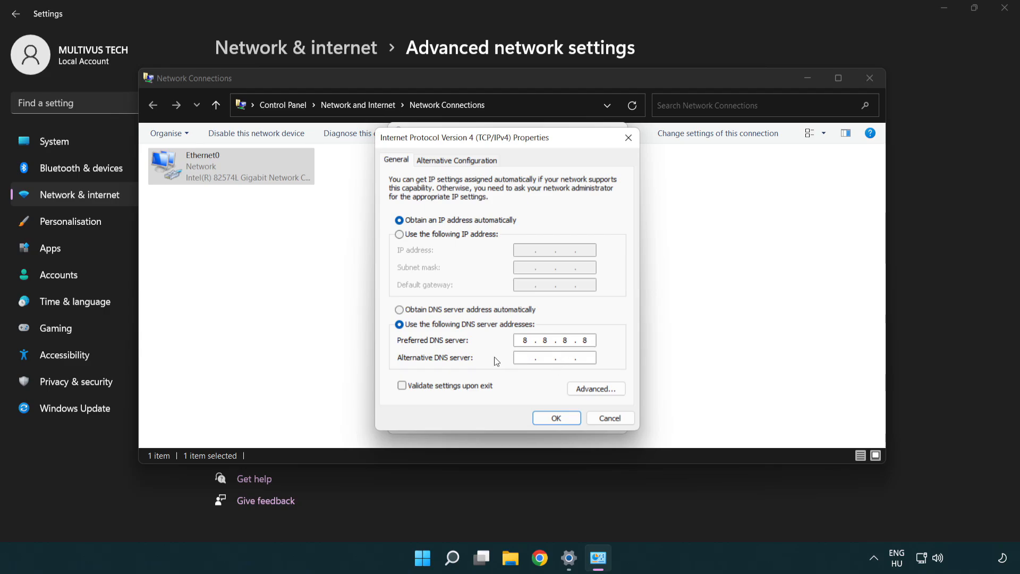
pyautogui.write('8.8')
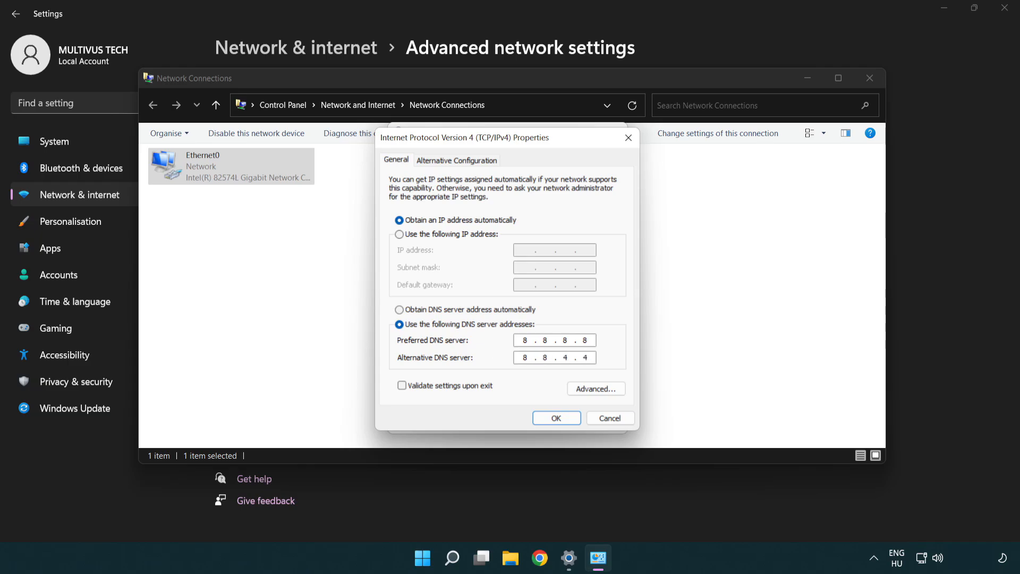
pyautogui.click(555, 357)
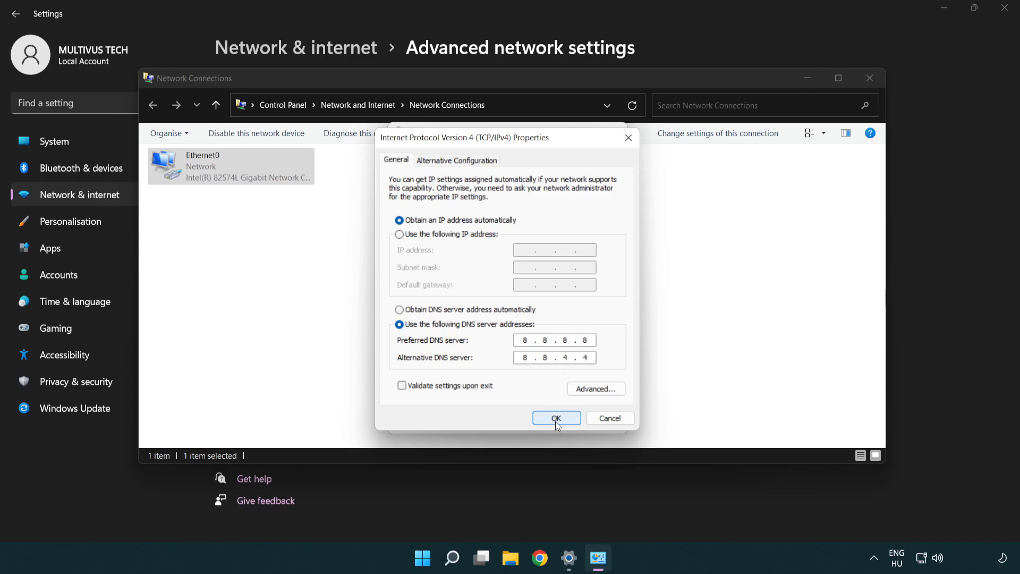
# Step: Confirm the DNS change with OK and close Ethernet0 Properties, Network Connections and Settings
pyautogui.click(556, 417)
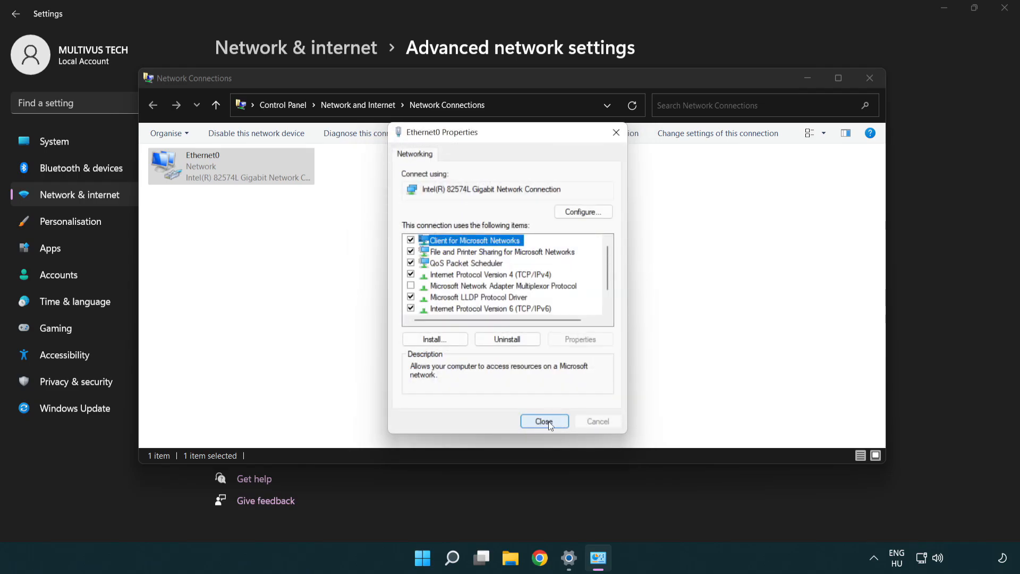
pyautogui.click(544, 421)
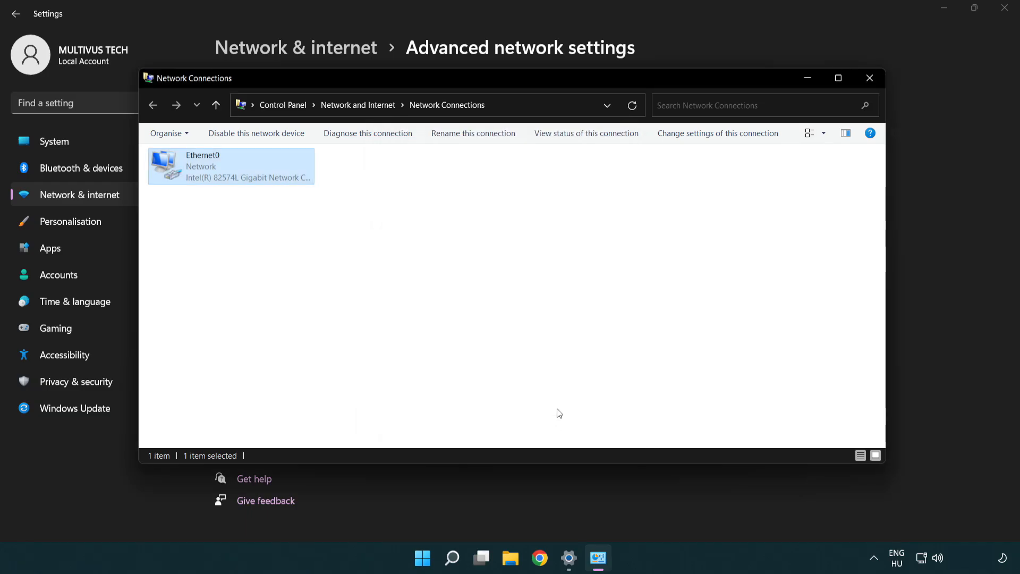
pyautogui.moveTo(870, 78)
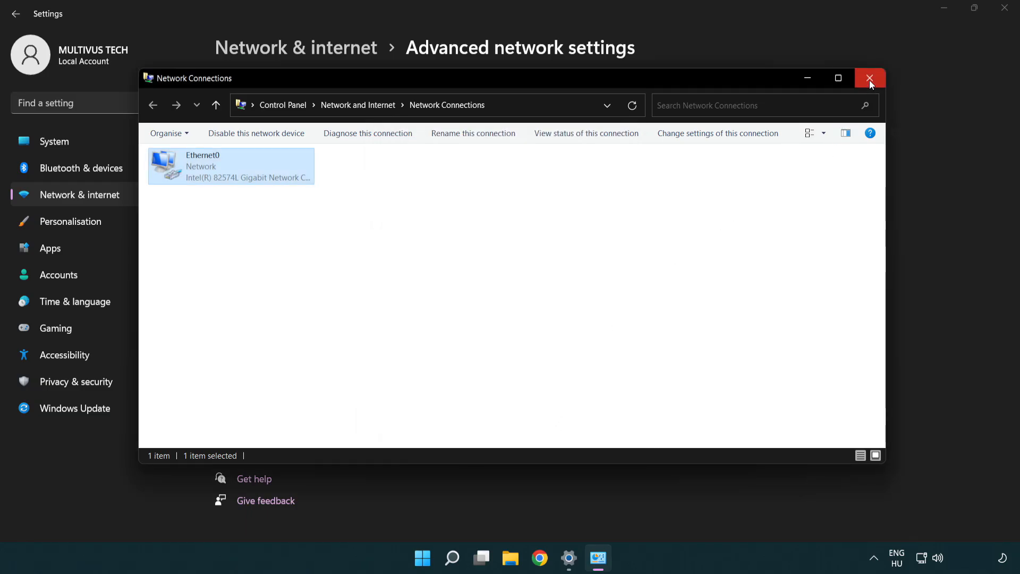
pyautogui.click(870, 78)
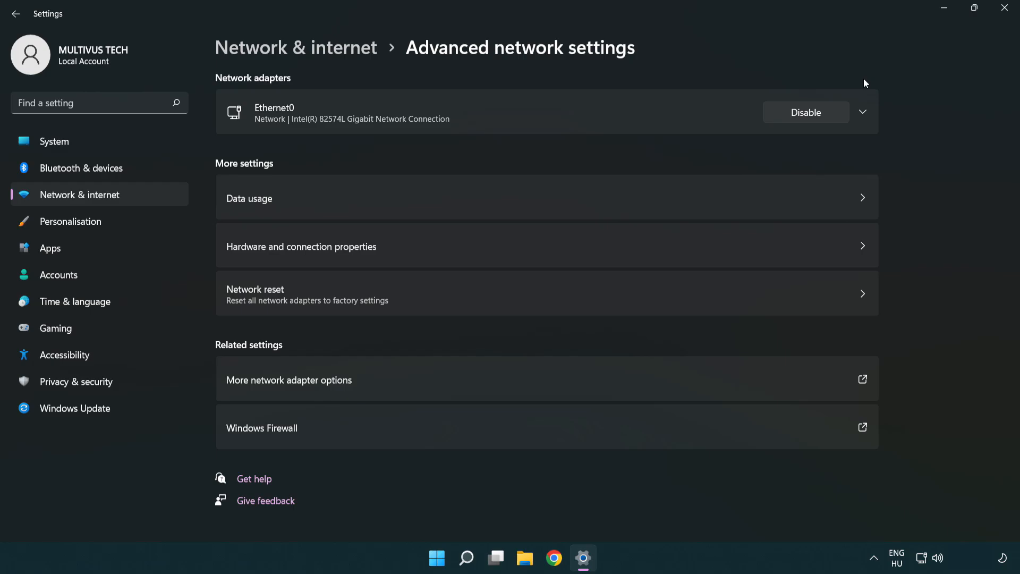
pyautogui.moveTo(1006, 11)
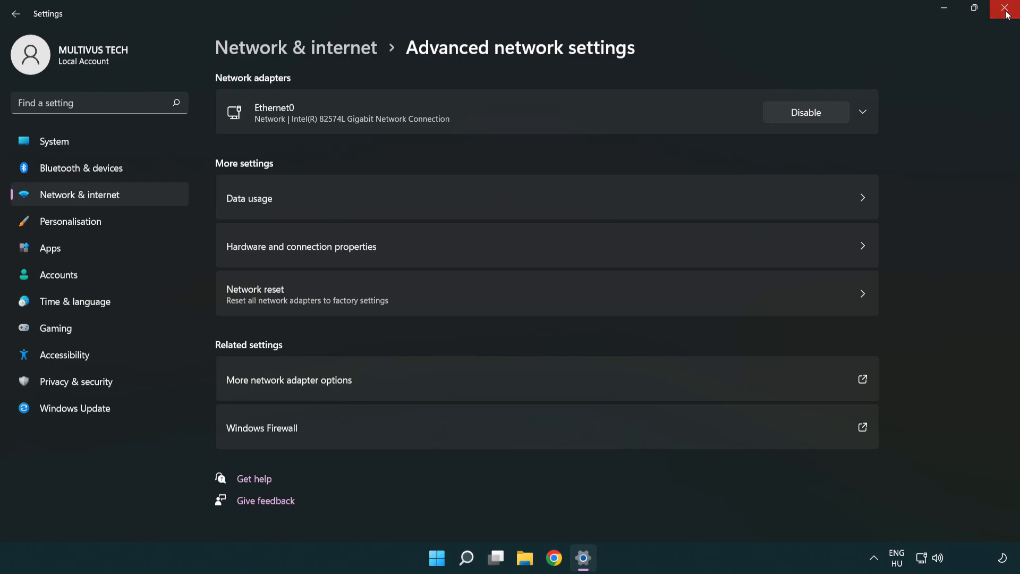
pyautogui.click(1006, 10)
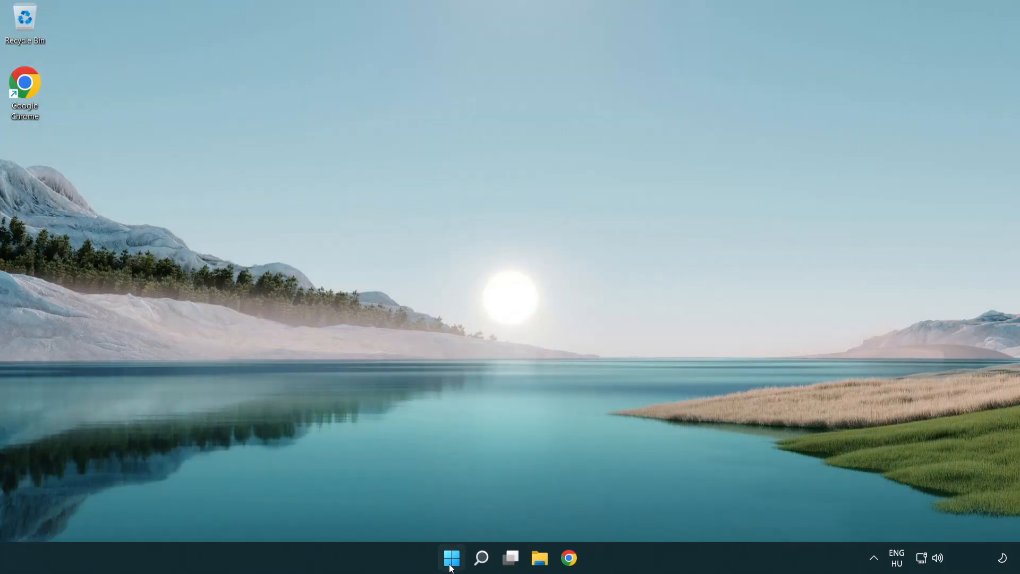
pyautogui.click(450, 558)
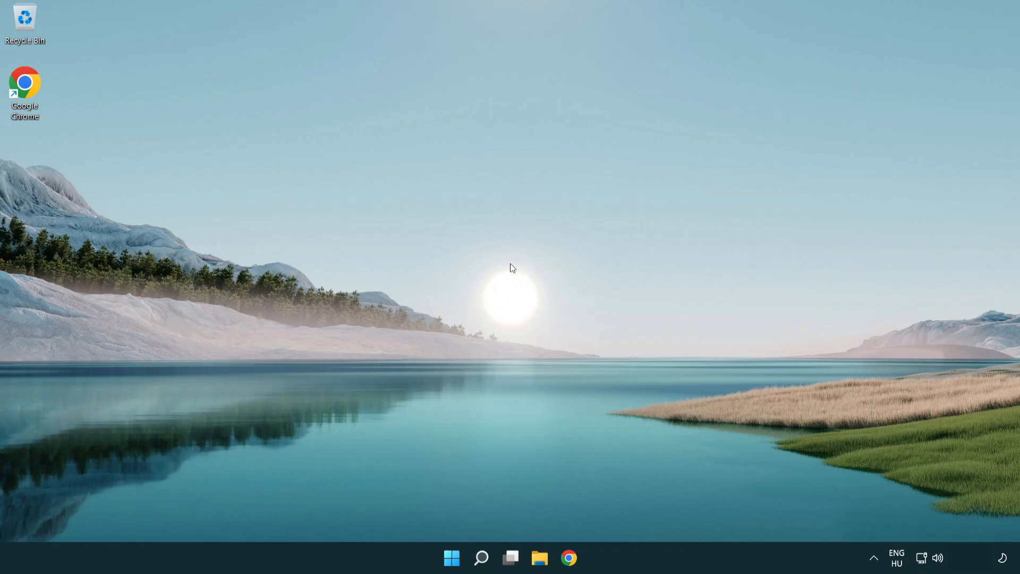
pyautogui.moveTo(921, 558)
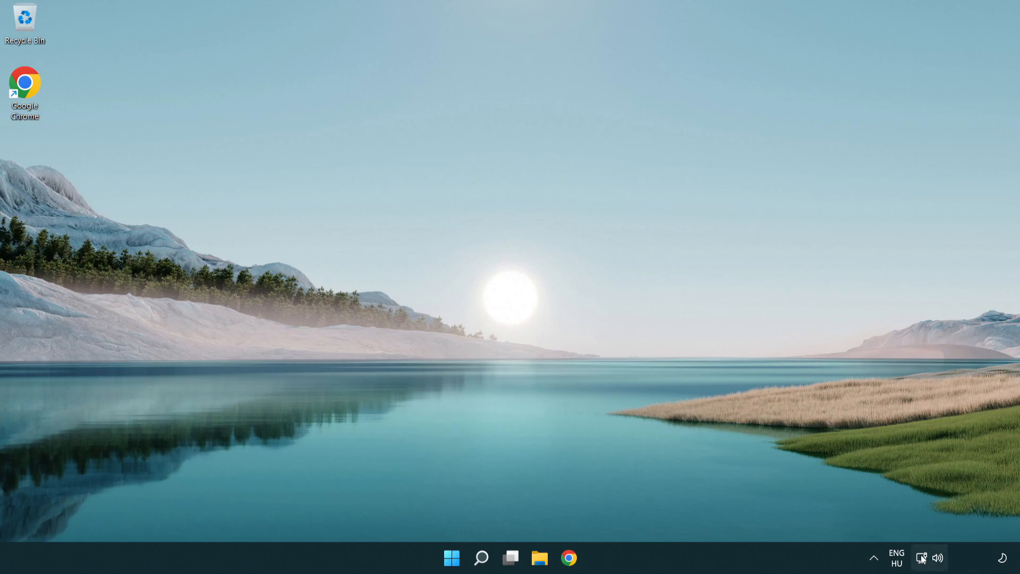
pyautogui.moveTo(921, 558)
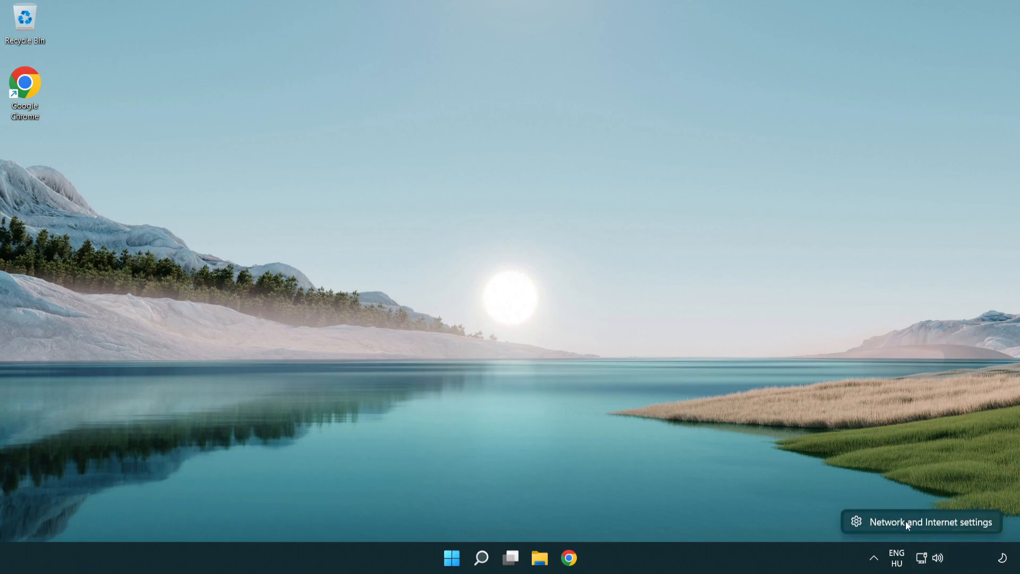
# Step: Reopen Network & internet settings and go to Advanced network settings
pyautogui.click(931, 521)
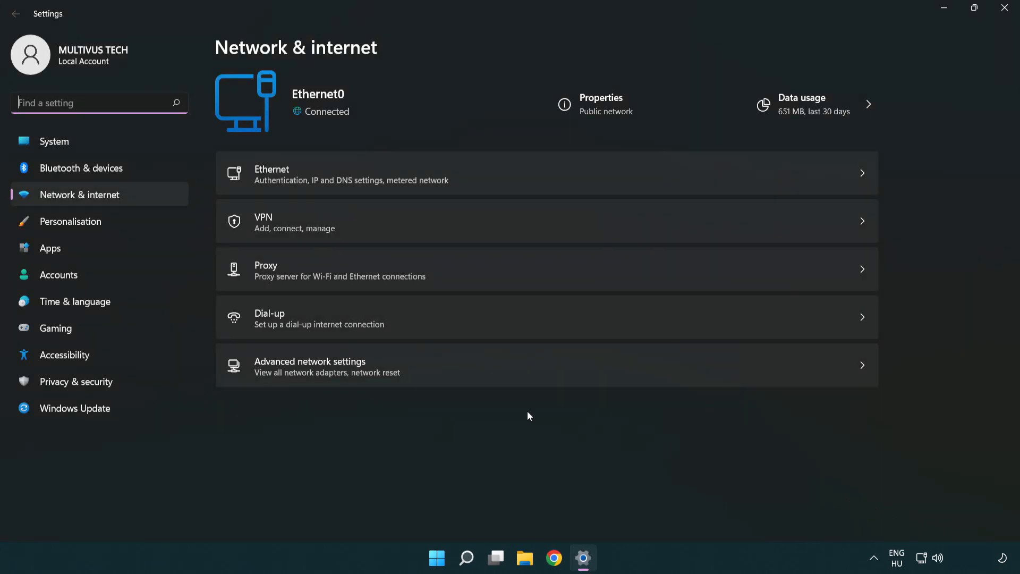
pyautogui.moveTo(464, 372)
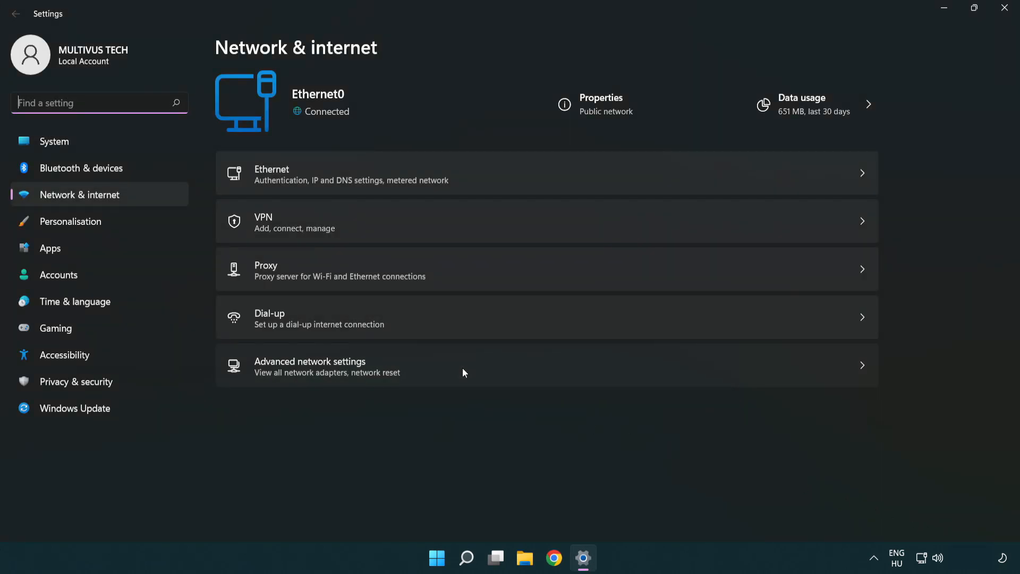
pyautogui.click(310, 366)
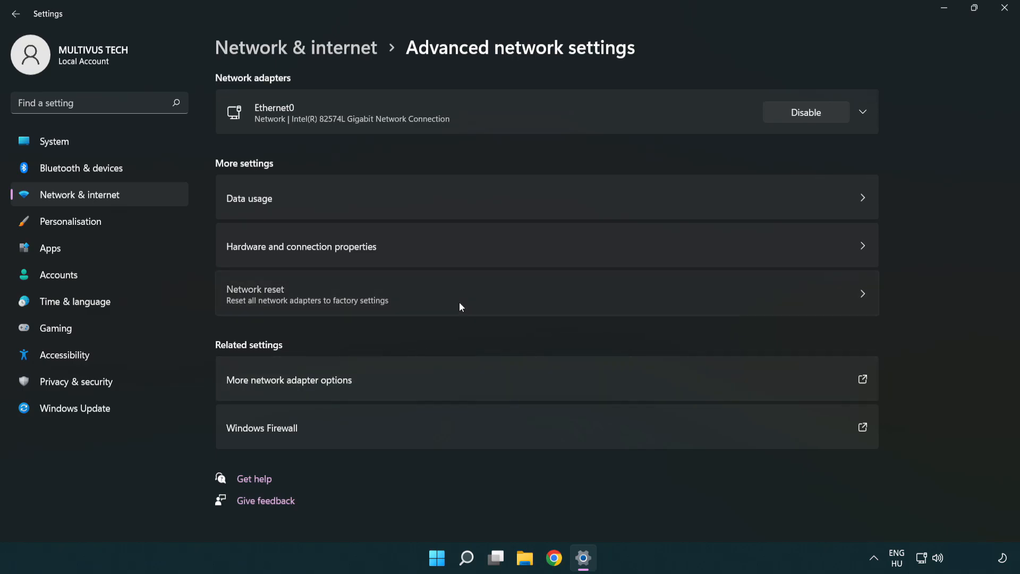
# Step: Run Network reset with Reset now, confirm Yes, and dismiss the 5-minute sign-out notice
pyautogui.click(456, 293)
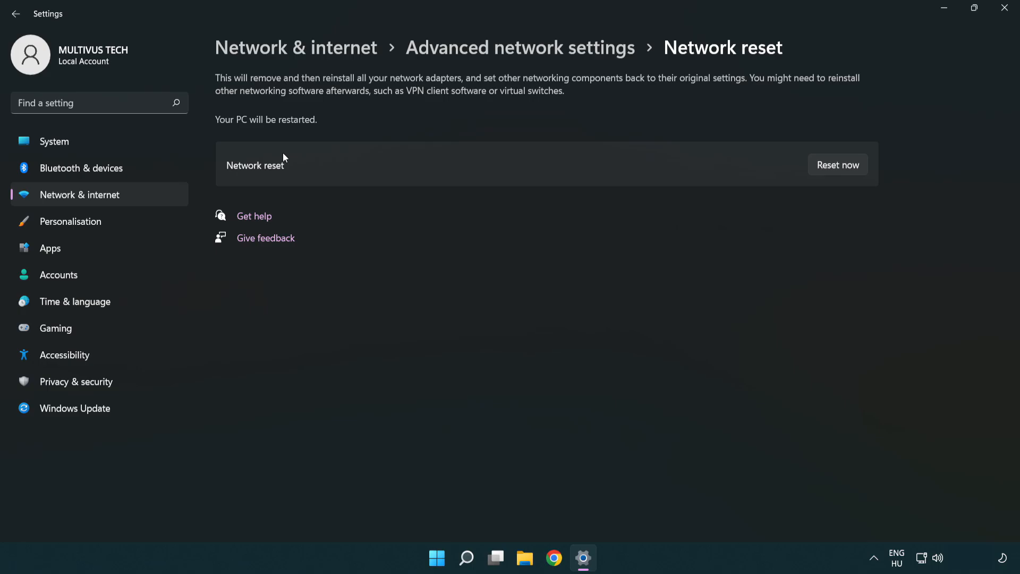
pyautogui.moveTo(838, 165)
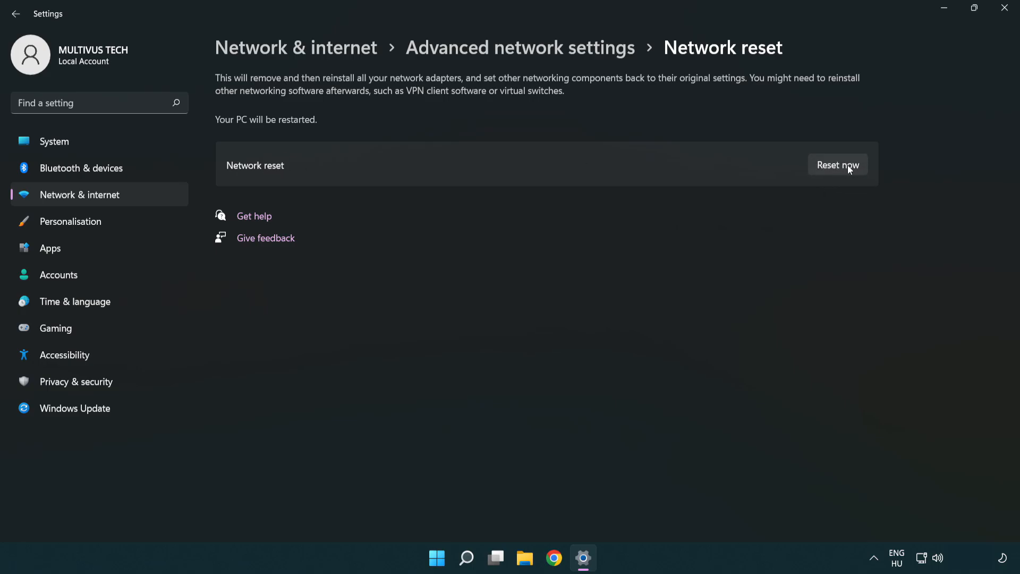
pyautogui.click(838, 165)
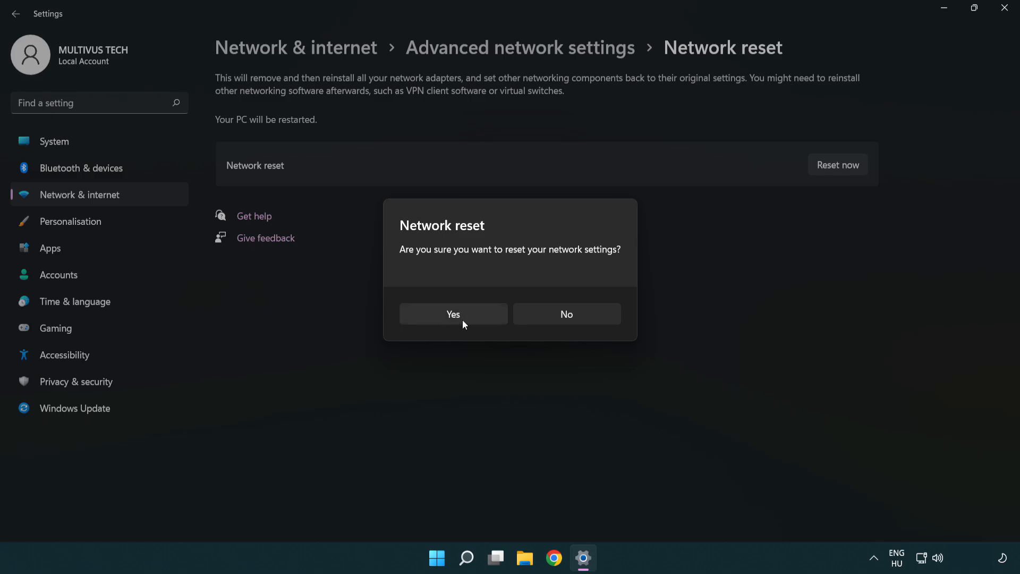
pyautogui.click(566, 313)
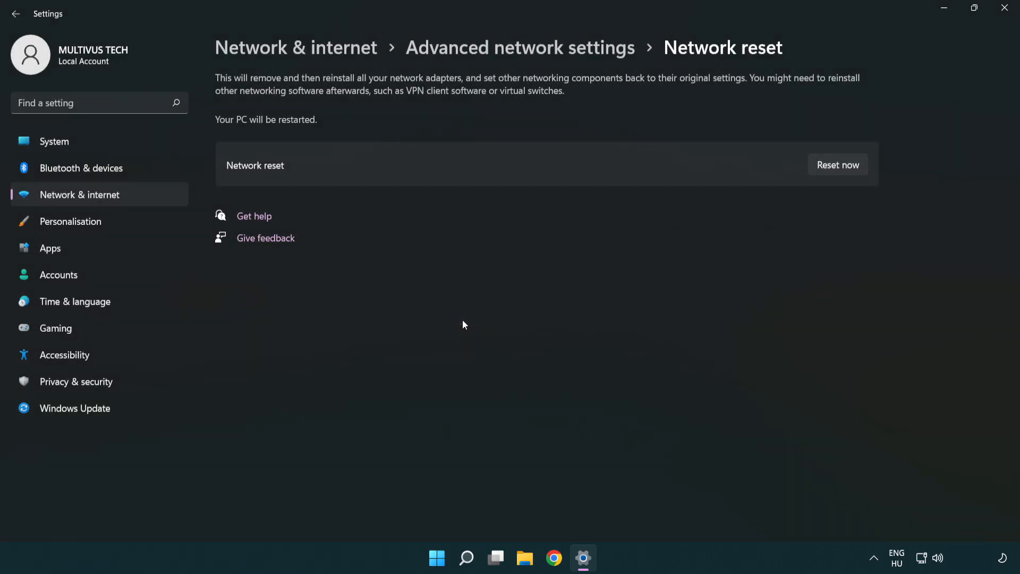
pyautogui.click(838, 164)
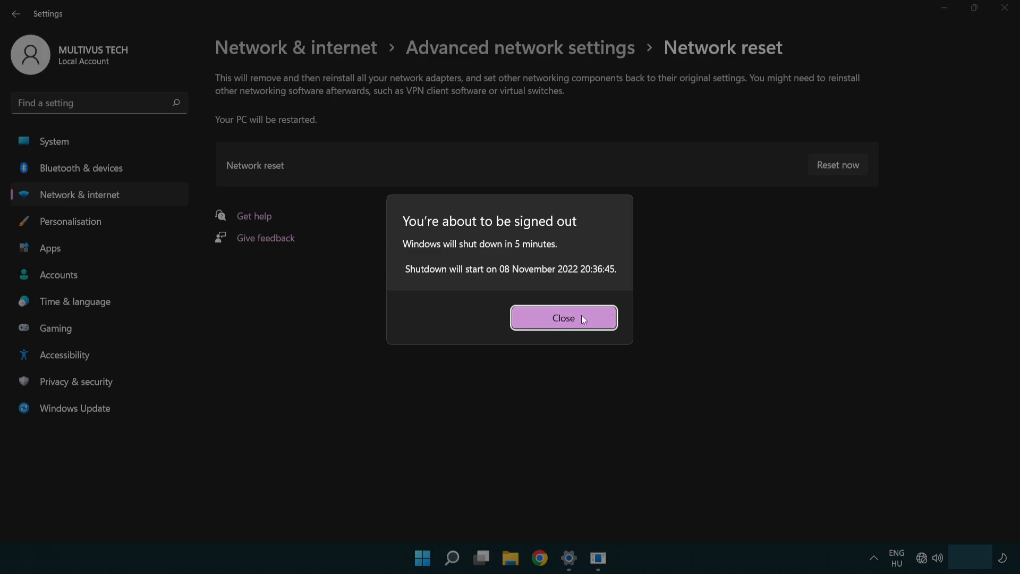
pyautogui.click(564, 317)
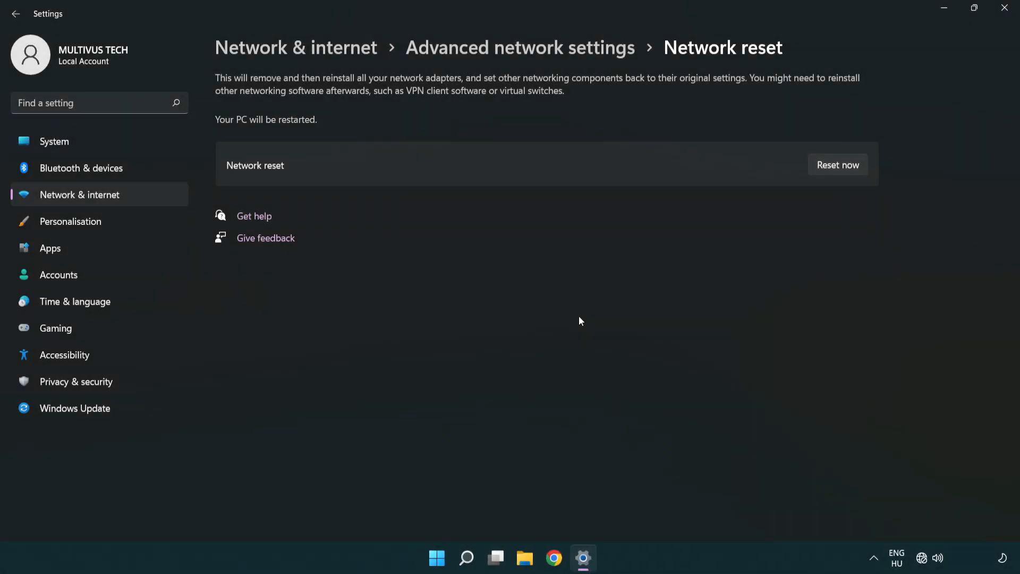
pyautogui.moveTo(607, 304)
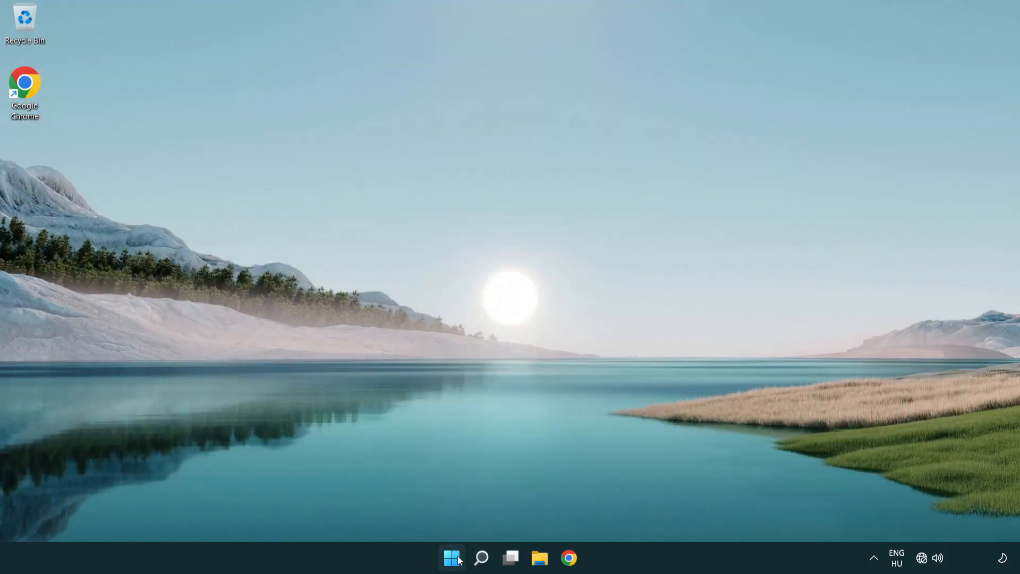
# Step: Show the Start menu power options Sleep, Shut down and Restart
pyautogui.click(452, 558)
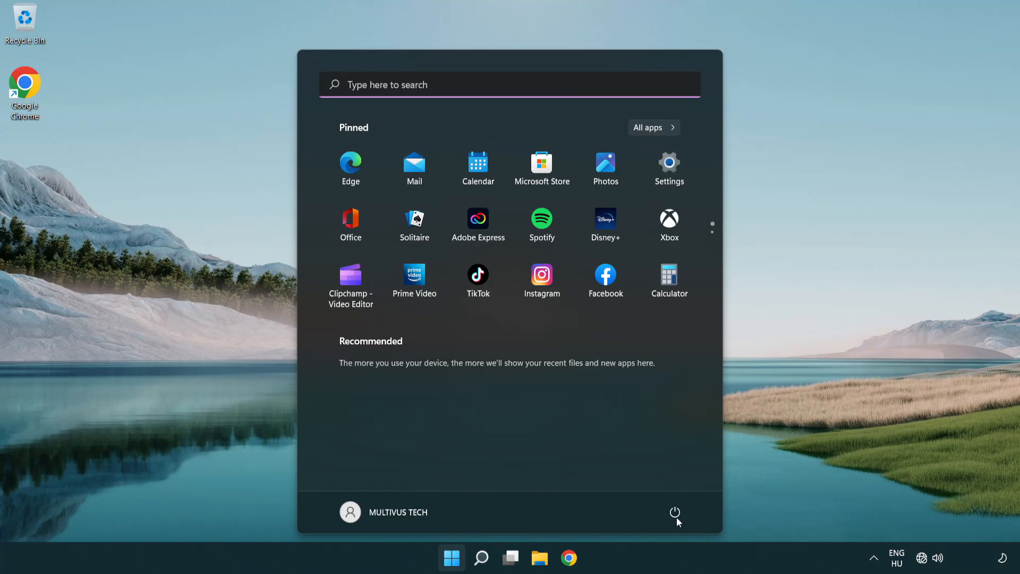
pyautogui.click(675, 513)
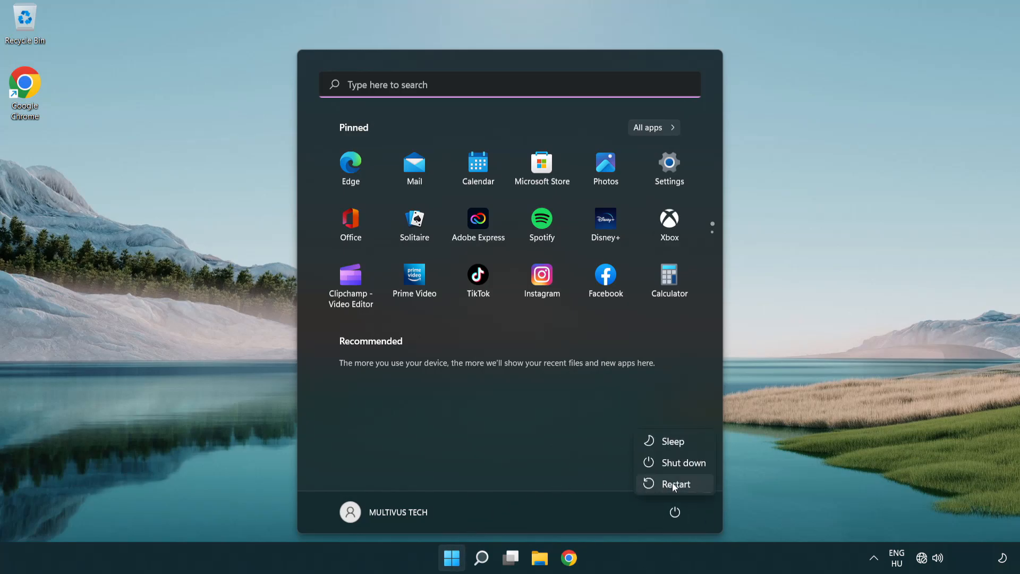